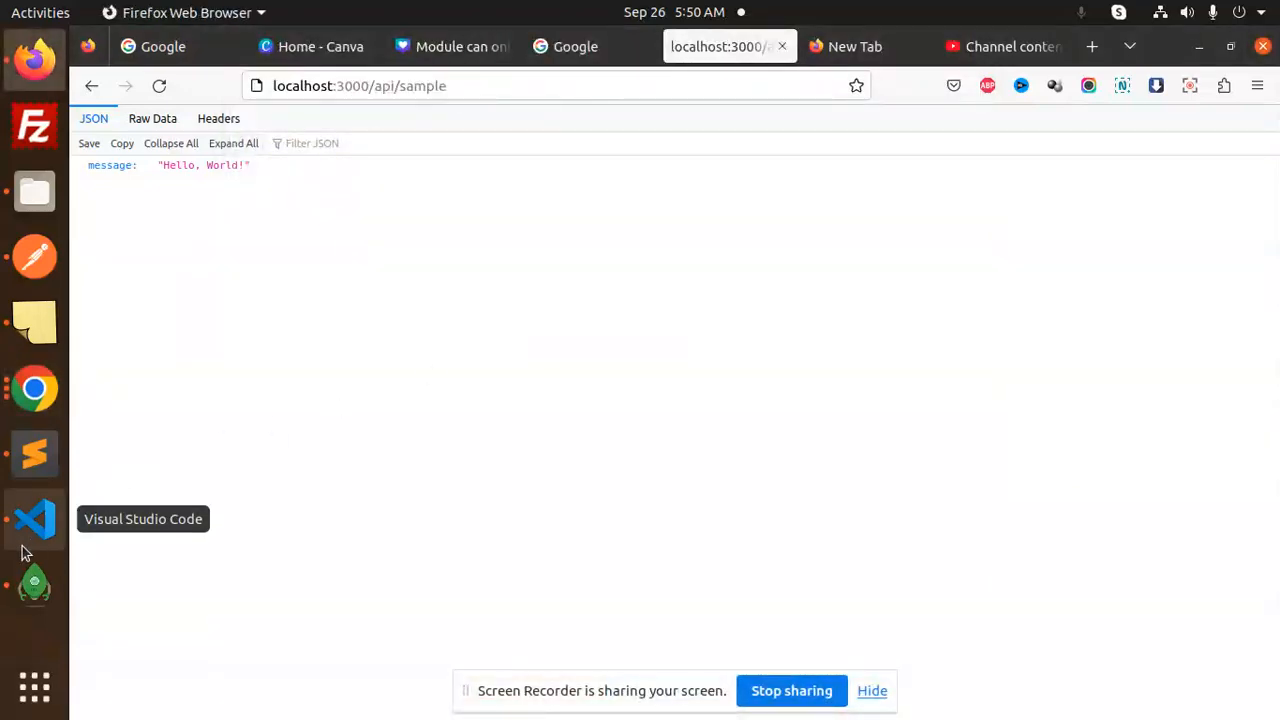
Switch from Firefox to Visual Studio Code to see the TS2322 error in db.ts.
click(34, 518)
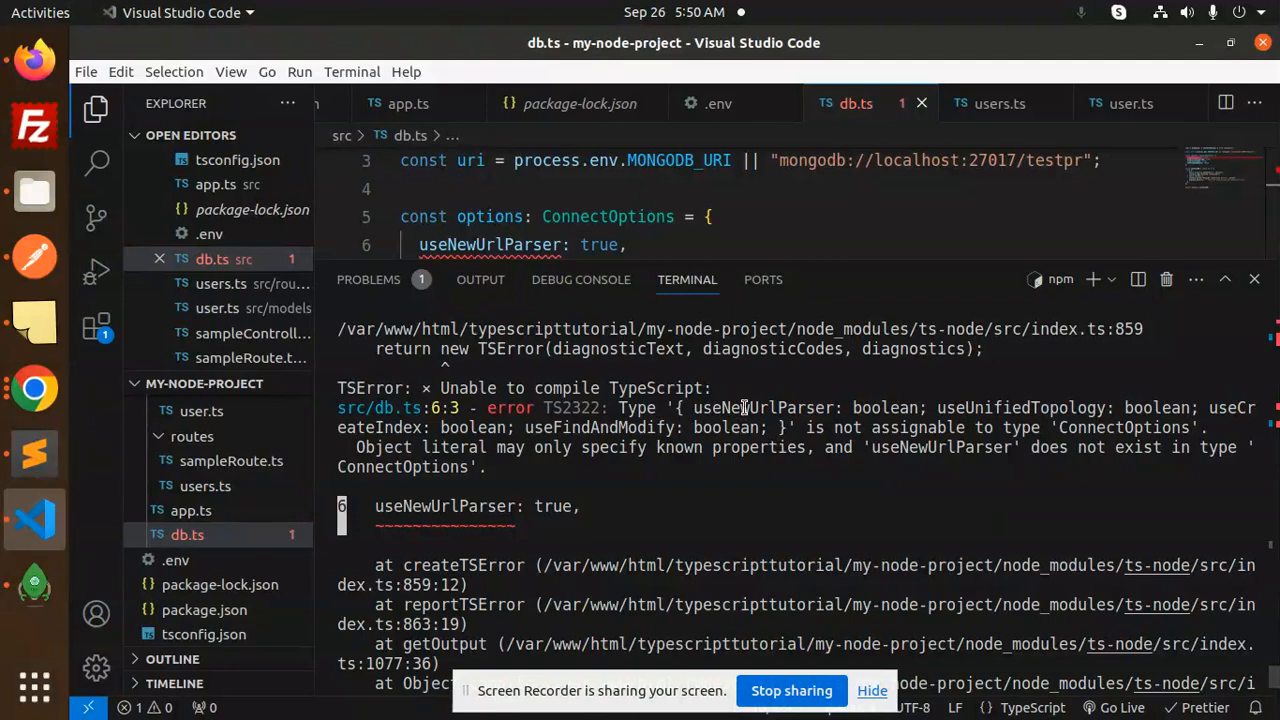
Read the TS2322 error about useUnifiedTopology and bring db.ts lines 3–16 into view.
double_click(1020, 407)
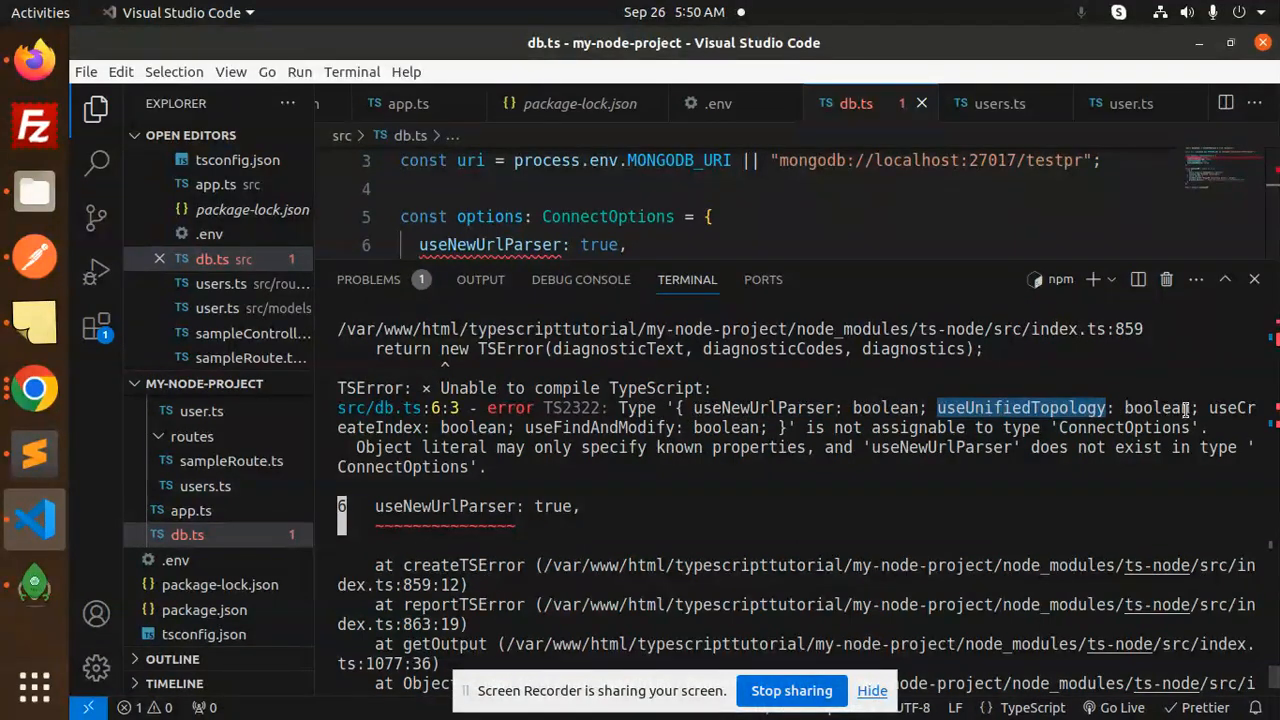
double_click(916, 427)
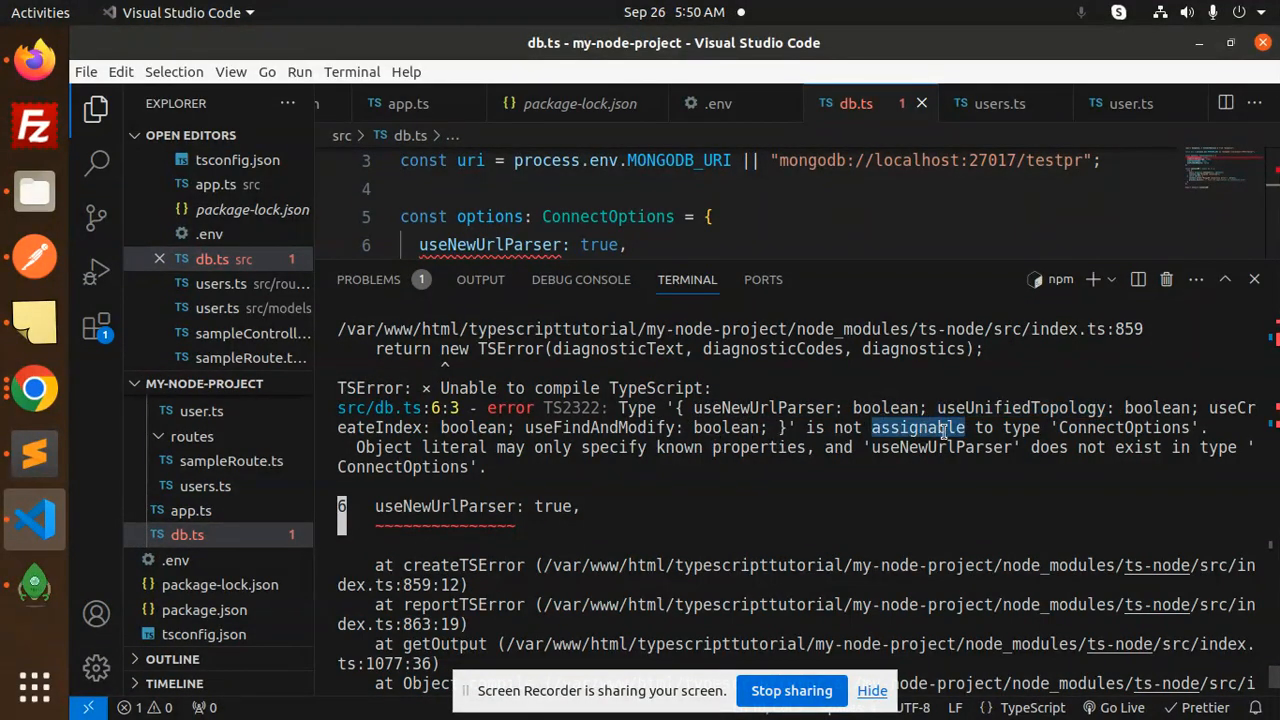
click(687, 459)
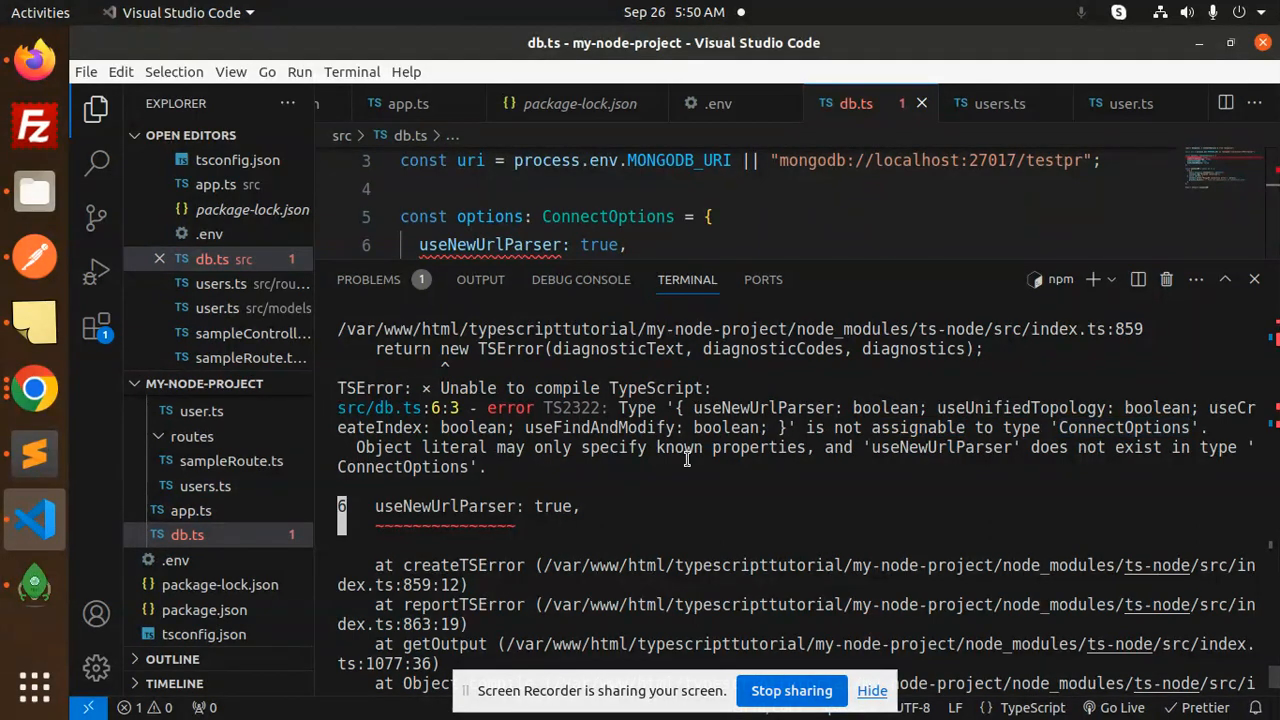
double_click(758, 447)
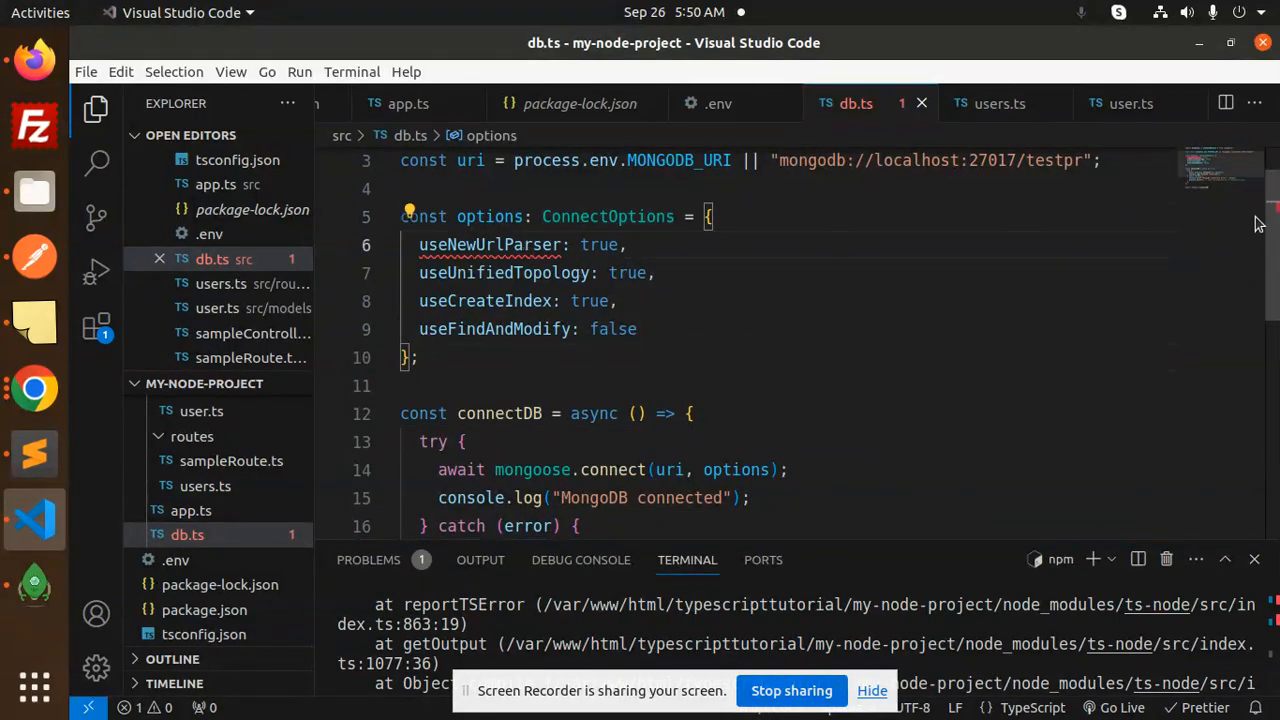
Delete the four connection option properties from the options object in db.ts.
scroll(up, 3)
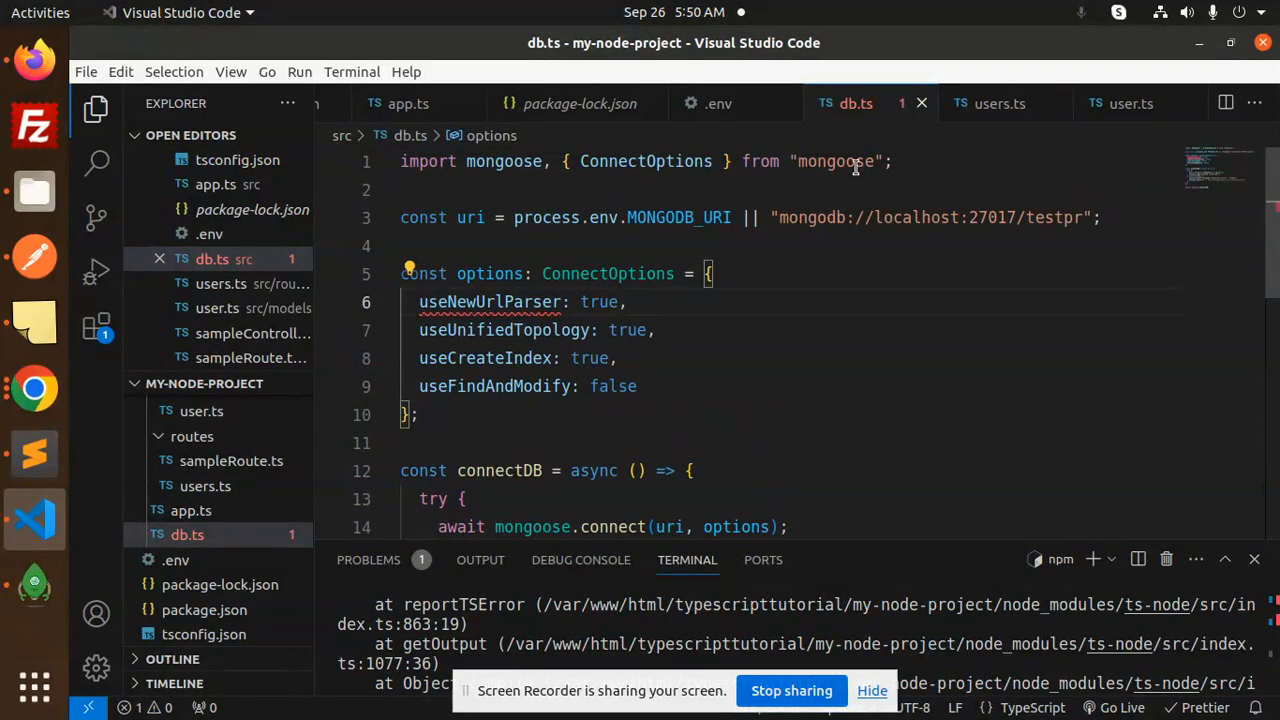
drag(419, 301, 638, 386)
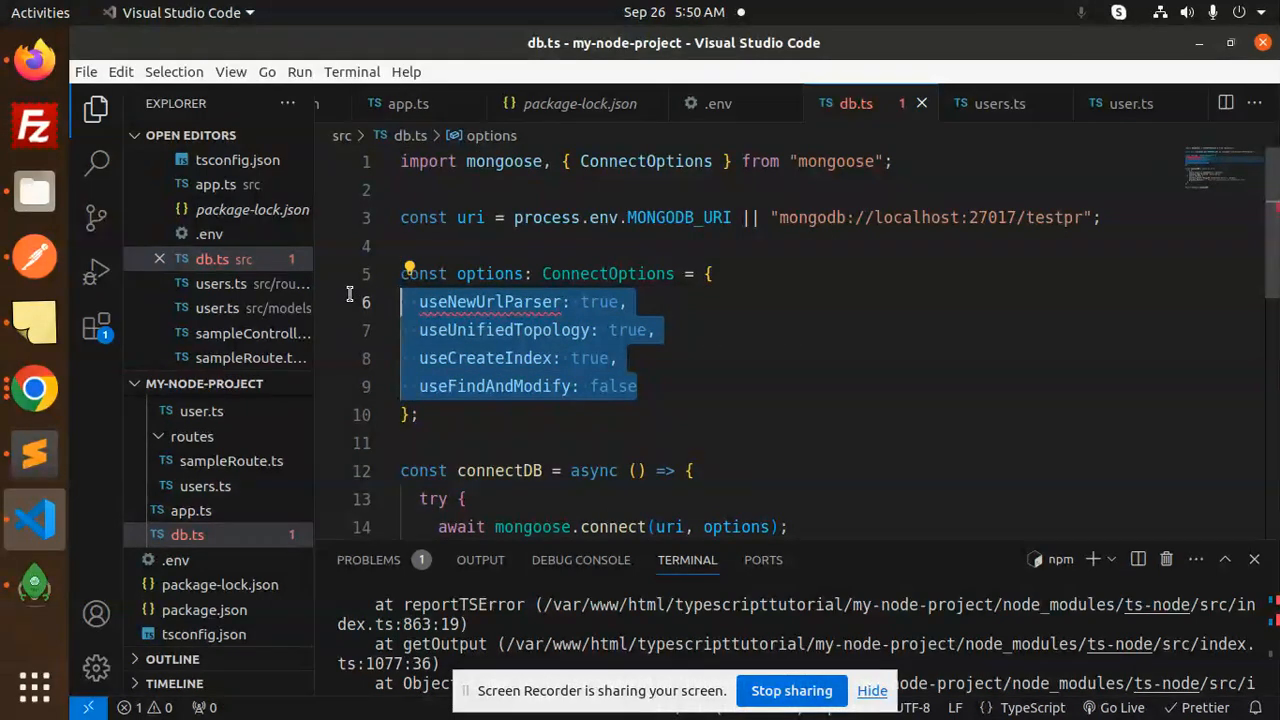
key(Delete)
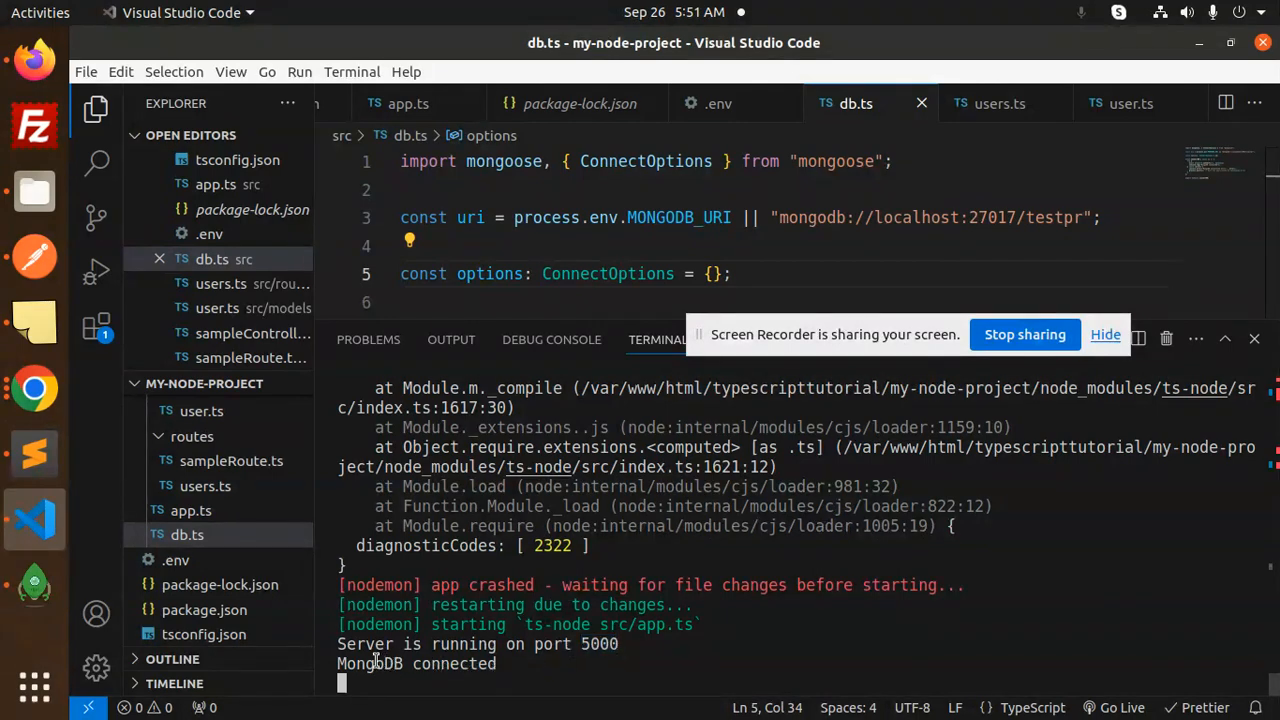
double_click(454, 663)
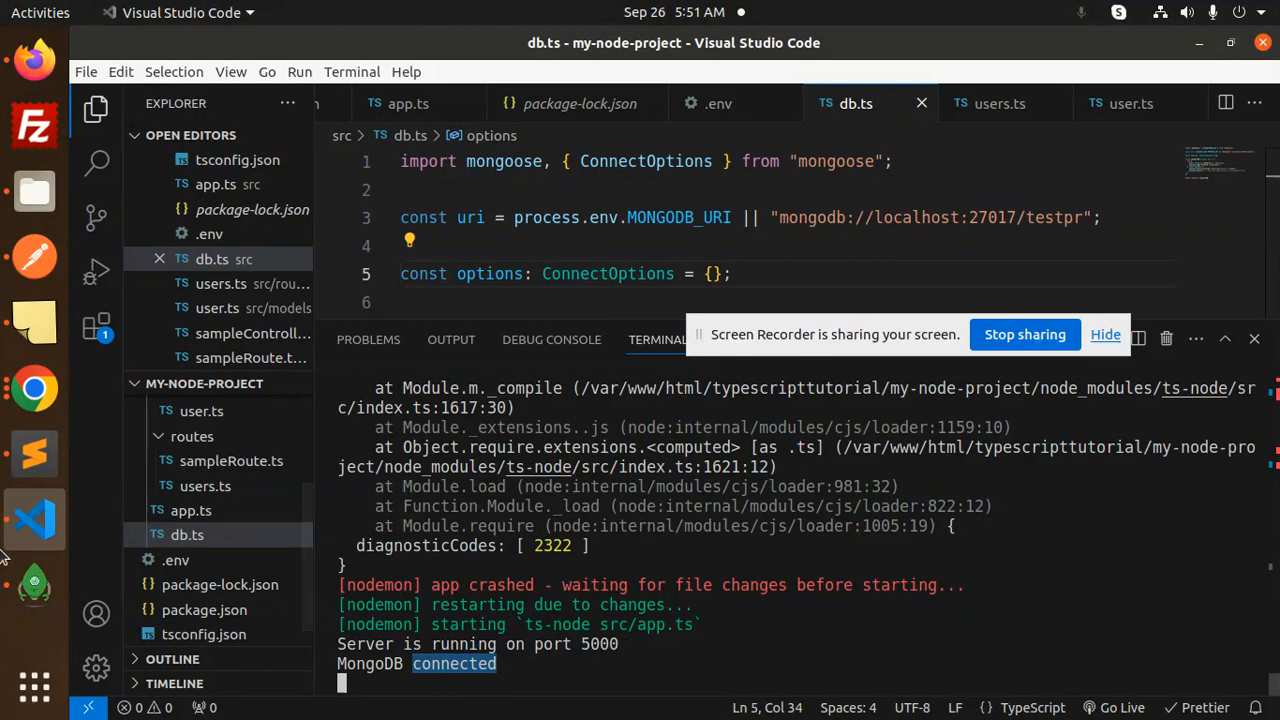
mouse_move(33, 518)
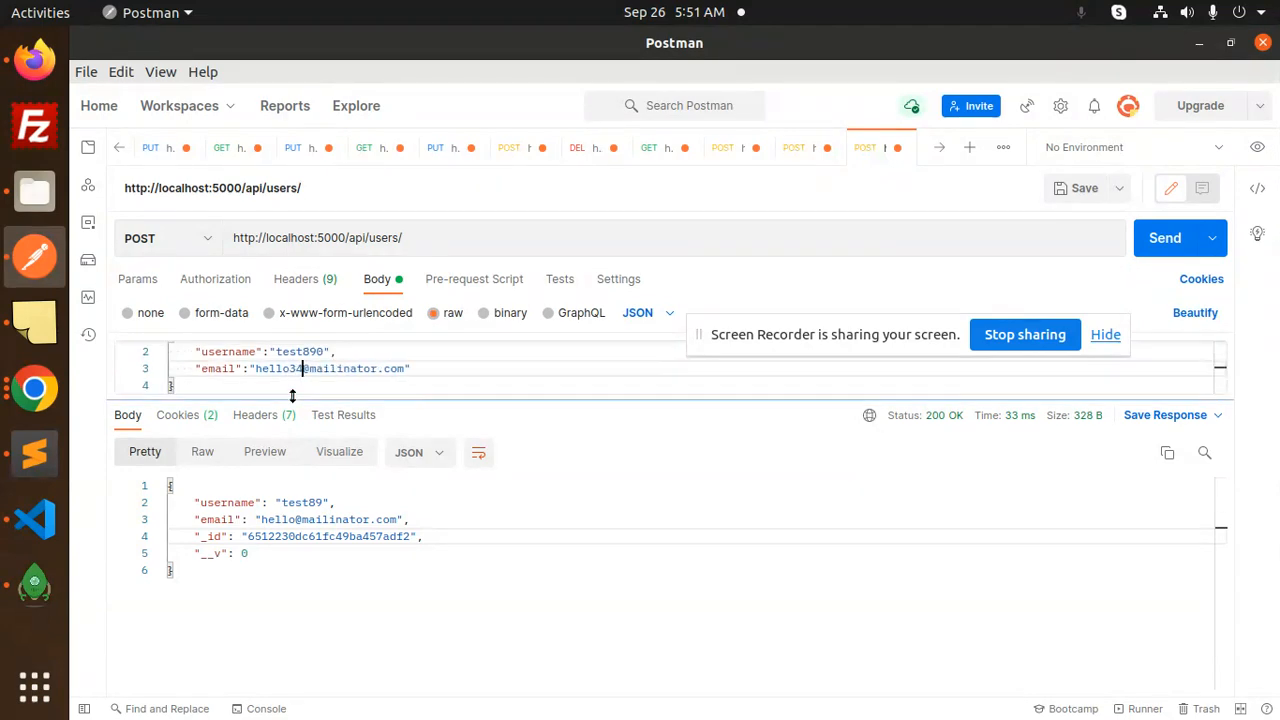
Send the POST creating user test890, check the response, and return to VS Code.
click(1164, 237)
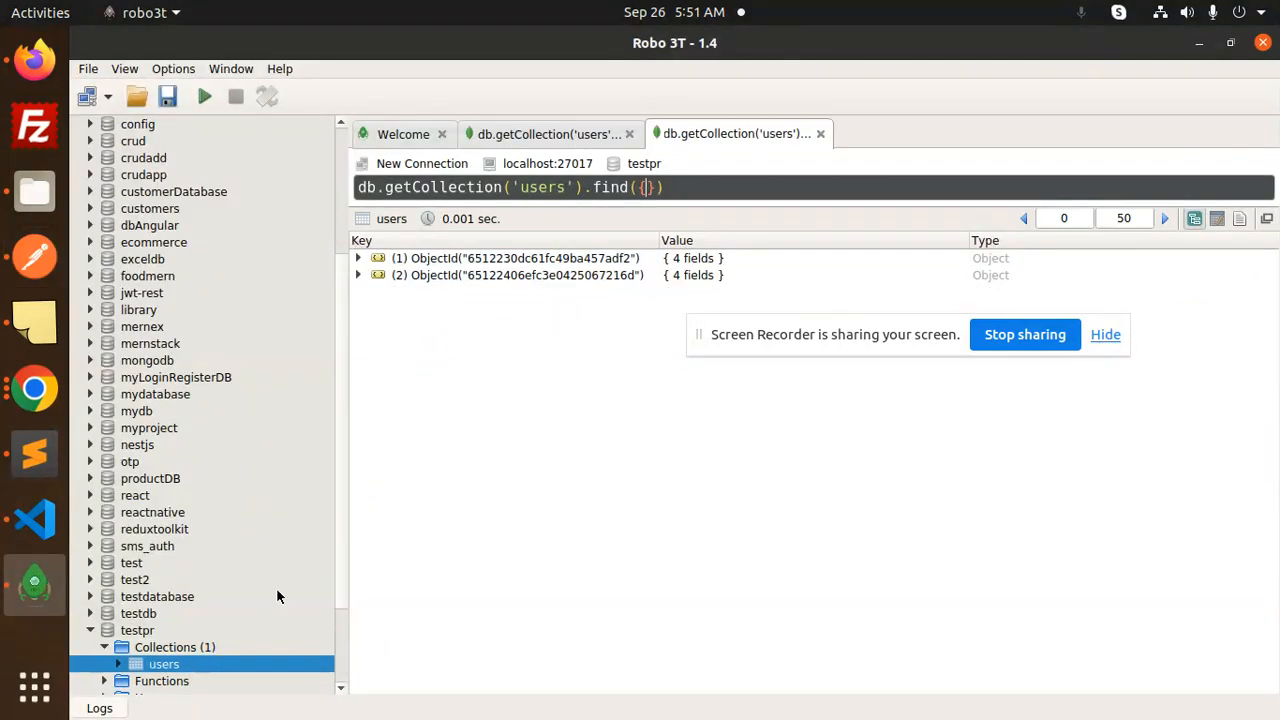
click(358, 275)
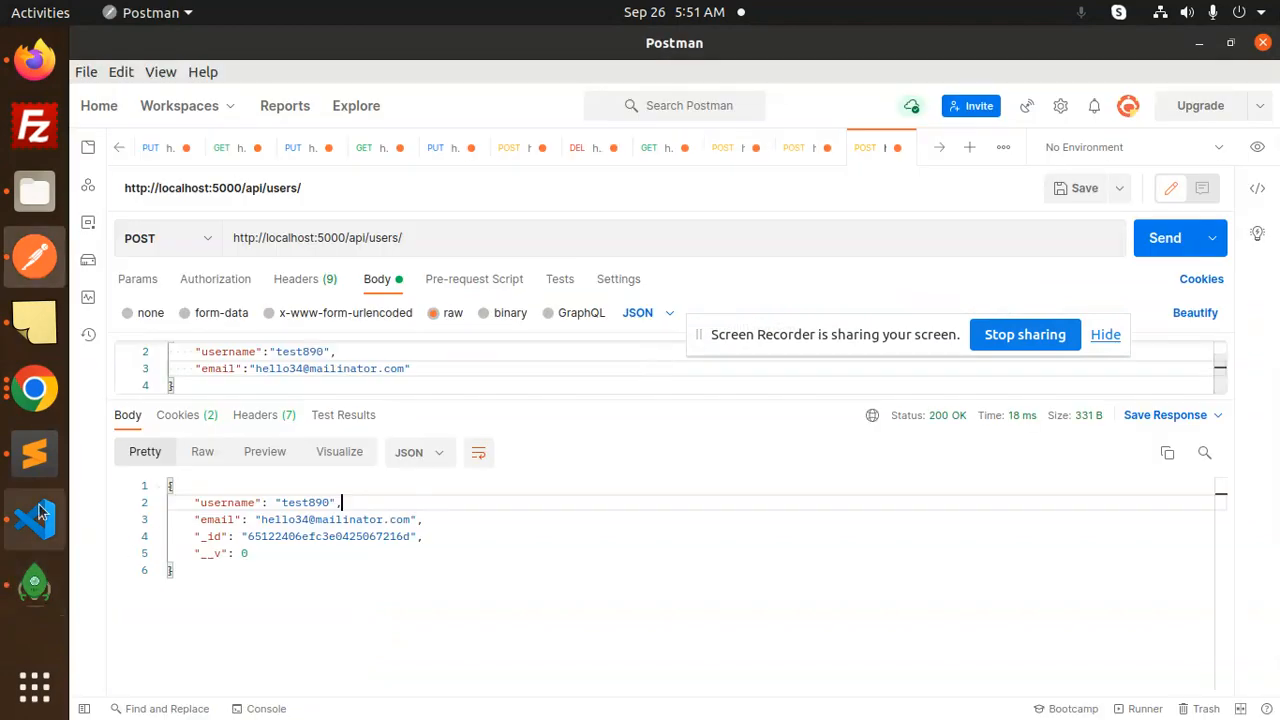
click(34, 518)
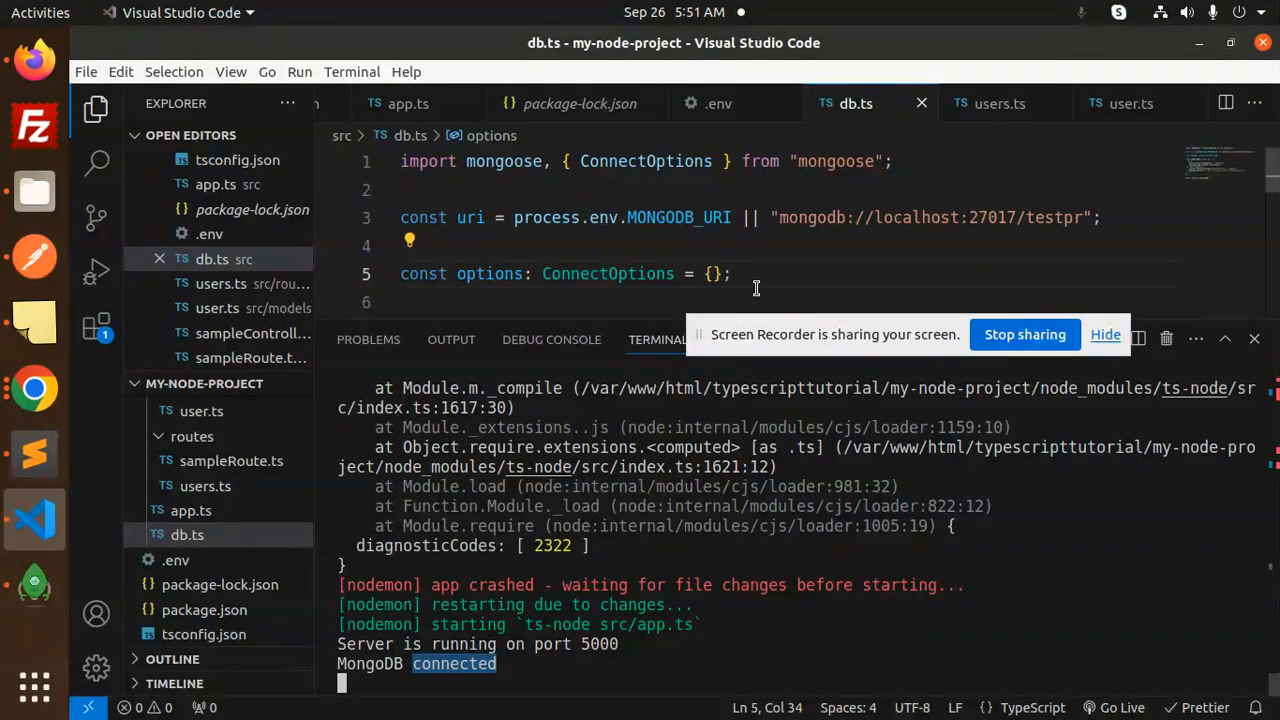